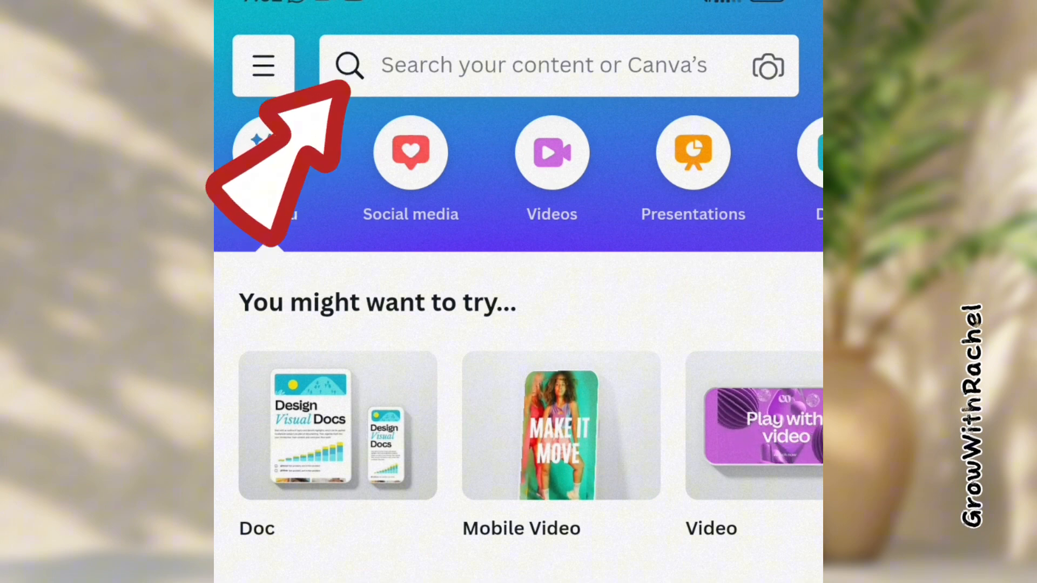
- Open a blank YouTube thumbnail design in the editor and reveal the bottom toolbar options
{"action": "scroll", "scroll_direction": "down", "scroll_amount": 3}
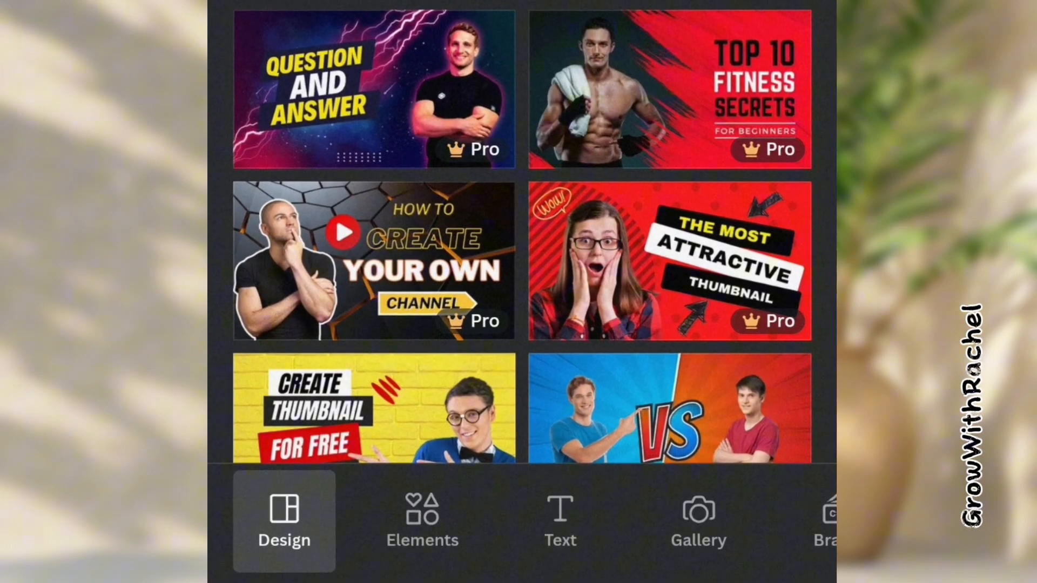
{"action": "scroll", "scroll_direction": "down", "scroll_amount": 3}
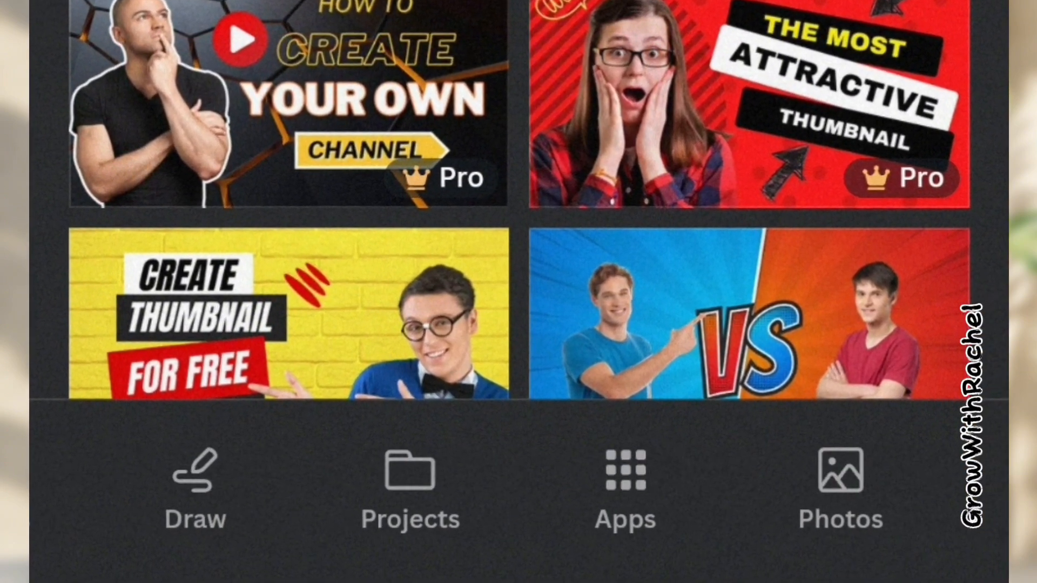
- Show the TypeGradient app's page from the add-on apps collection
{"action": "left_click", "coordinate": [624, 473]}
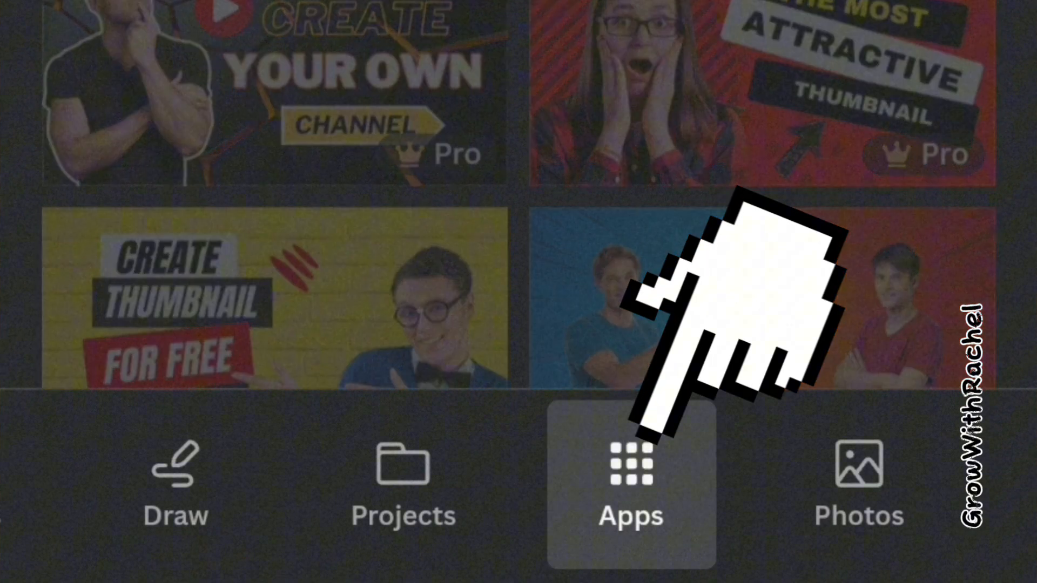
{"action": "left_click", "coordinate": [626, 476]}
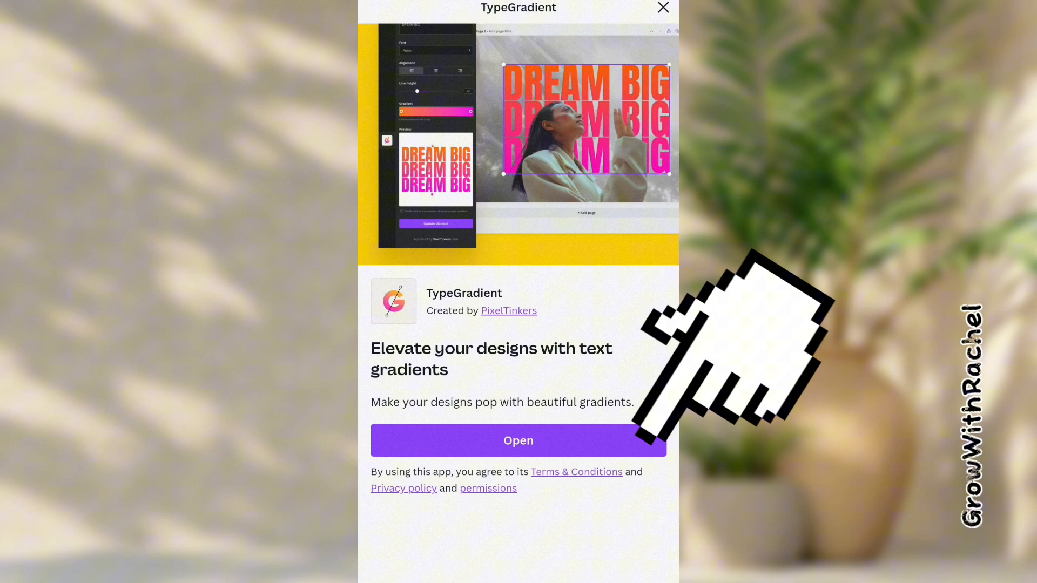
- Launch TypeGradient with 'Create Cool / Text Effect / In Canva Mobile' entered, keeping the Anton font
{"action": "left_click", "coordinate": [519, 440]}
{"action": "type", "text": "In Canva Mobile"}
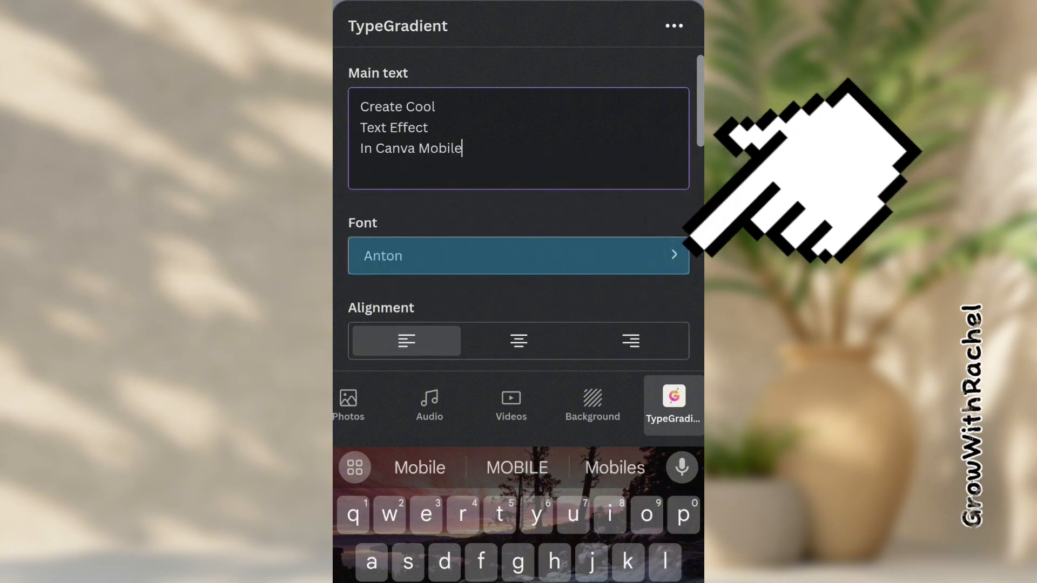
{"action": "left_click", "coordinate": [519, 256]}
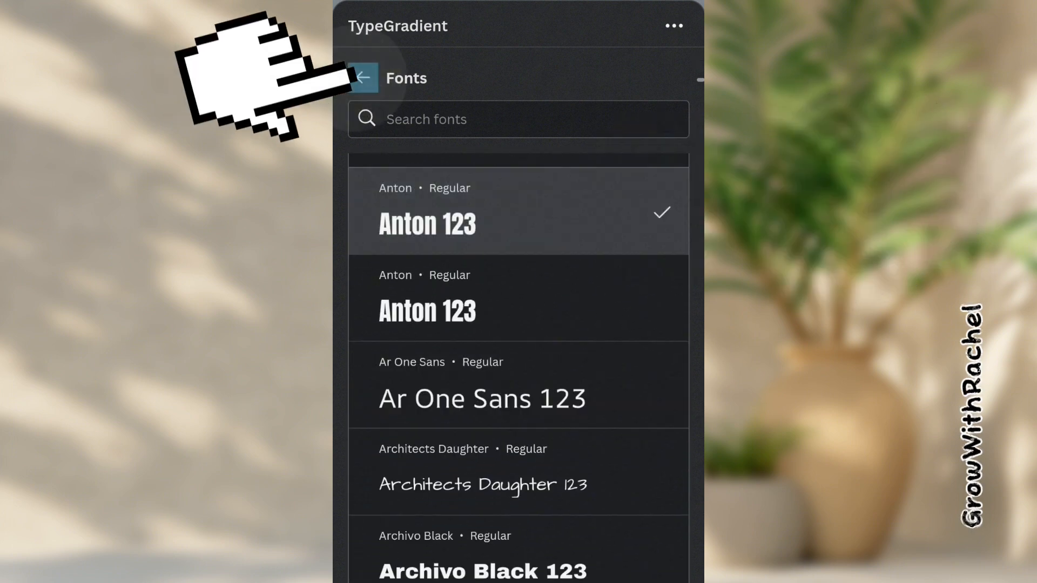
{"action": "left_click", "coordinate": [365, 78]}
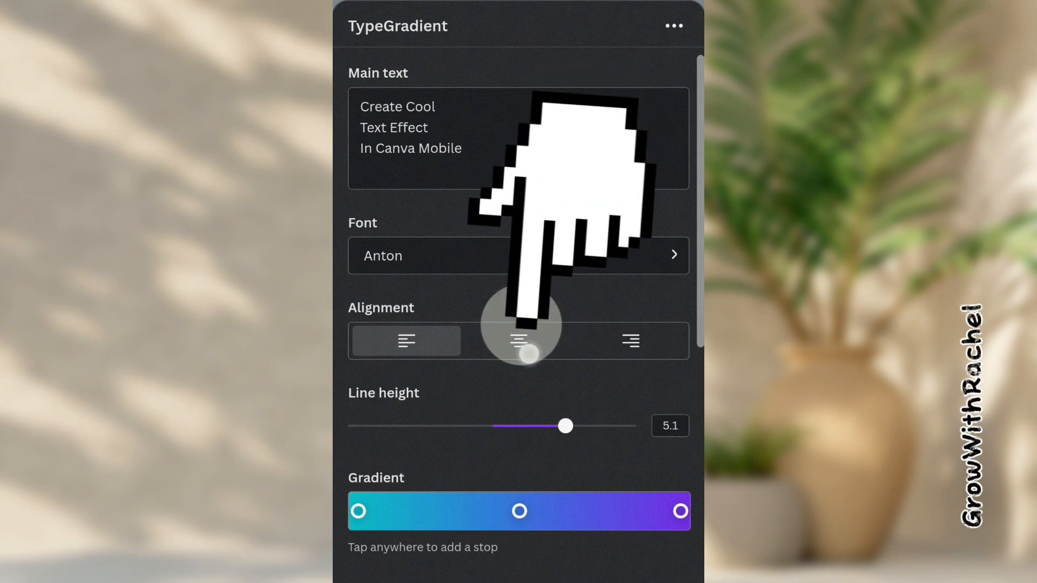
- Center-align the text and settle the line height at 0.4
{"action": "left_click", "coordinate": [519, 340]}
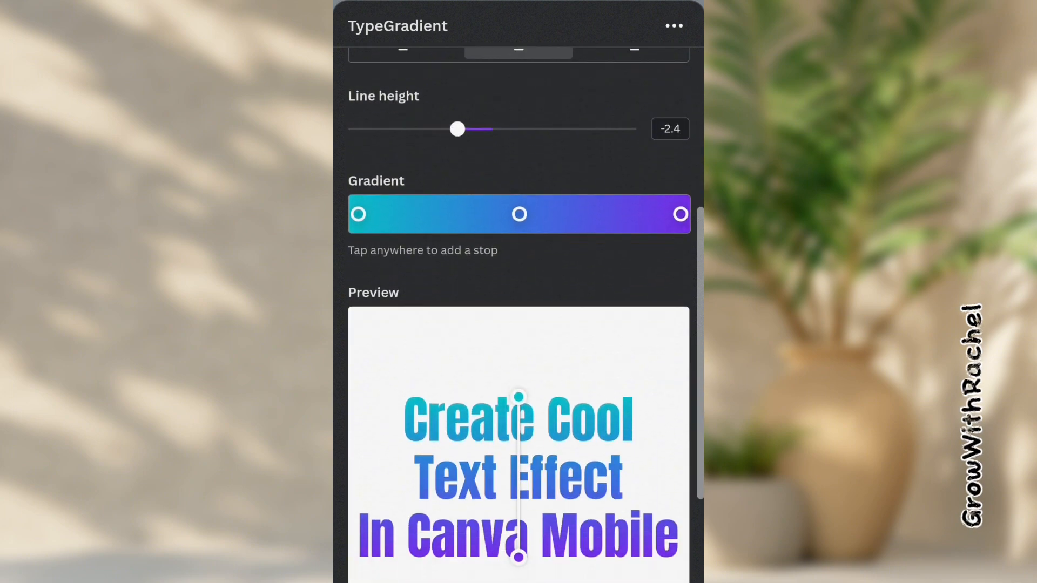
{"action": "left_click_drag", "start_coordinate": [456, 128], "coordinate": [422, 129]}
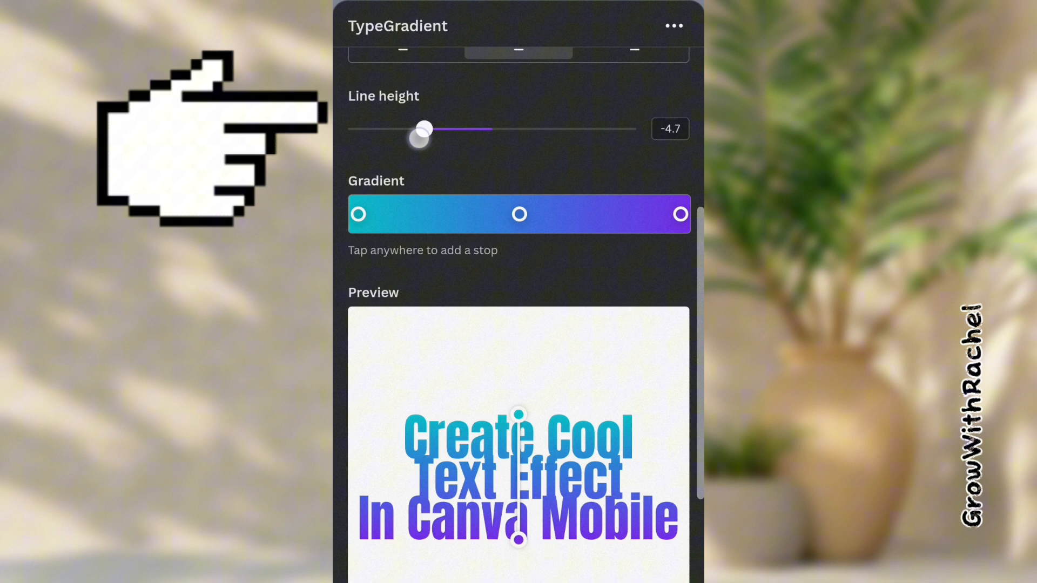
{"action": "left_click_drag", "start_coordinate": [422, 138], "coordinate": [497, 137]}
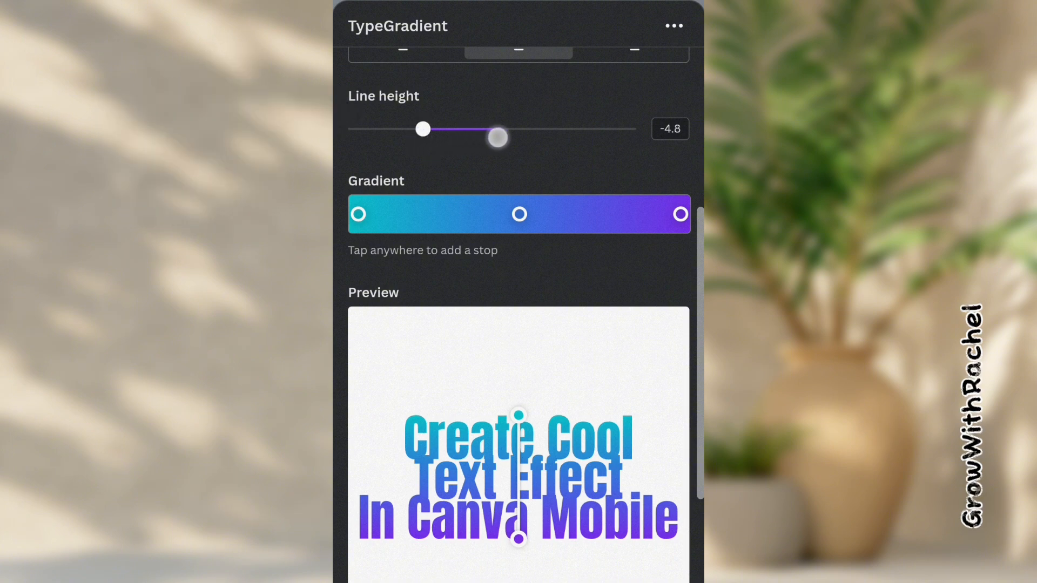
{"action": "left_click_drag", "start_coordinate": [497, 137], "coordinate": [570, 129]}
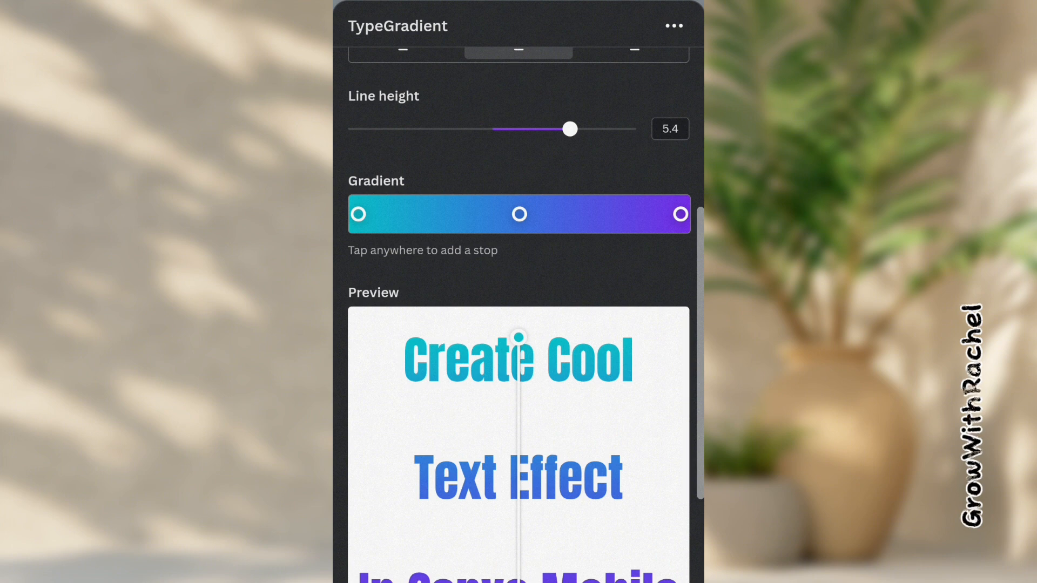
{"action": "left_click_drag", "start_coordinate": [569, 129], "coordinate": [496, 128]}
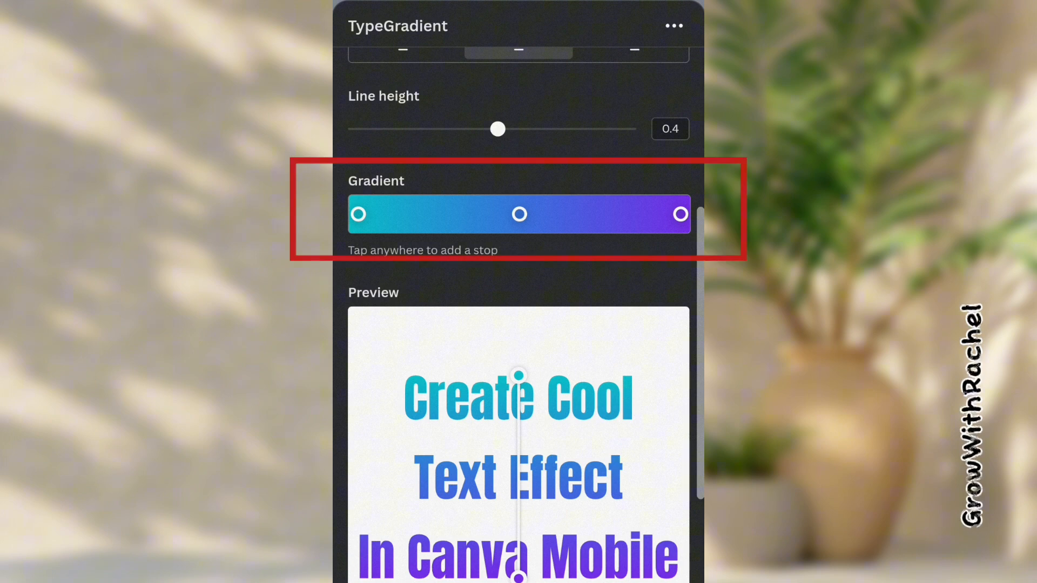
- Set the teal-to-purple gradient to run diagonally from top-left to bottom-right across the text
{"action": "scroll", "scroll_direction": "down", "scroll_amount": 3}
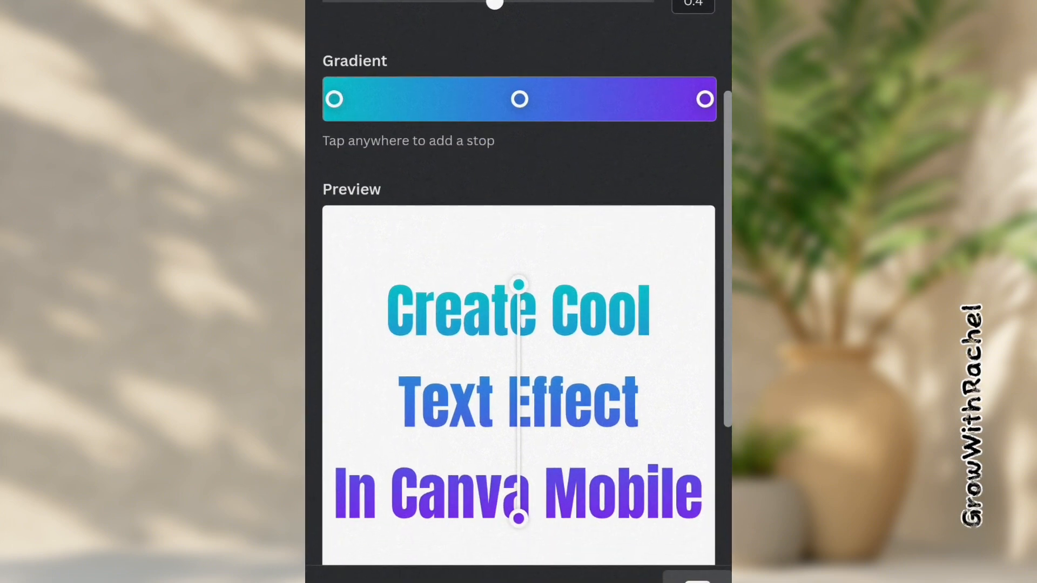
{"action": "left_click_drag", "start_coordinate": [519, 284], "coordinate": [538, 238]}
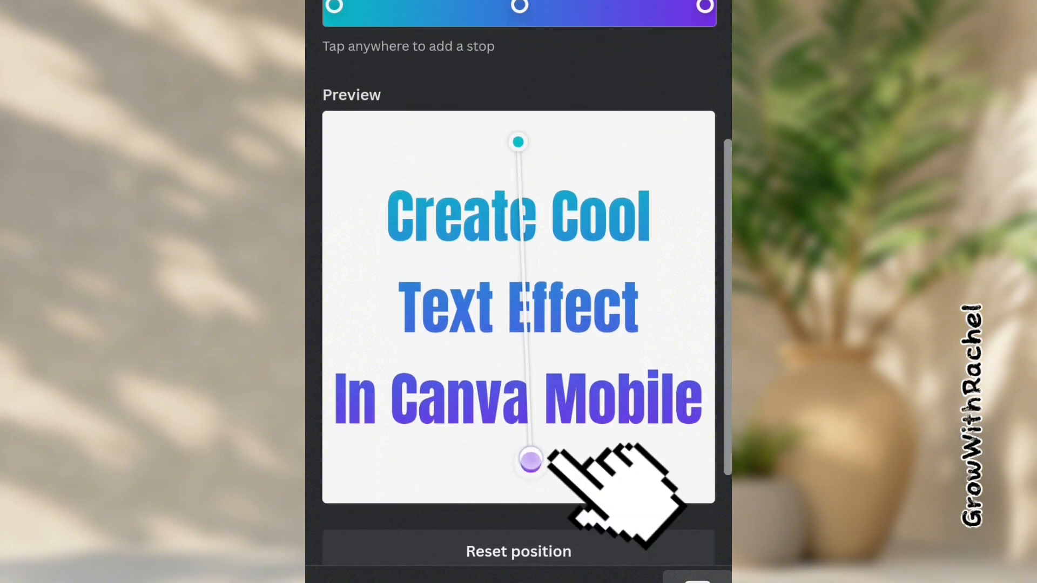
{"action": "left_click_drag", "start_coordinate": [529, 460], "coordinate": [632, 452]}
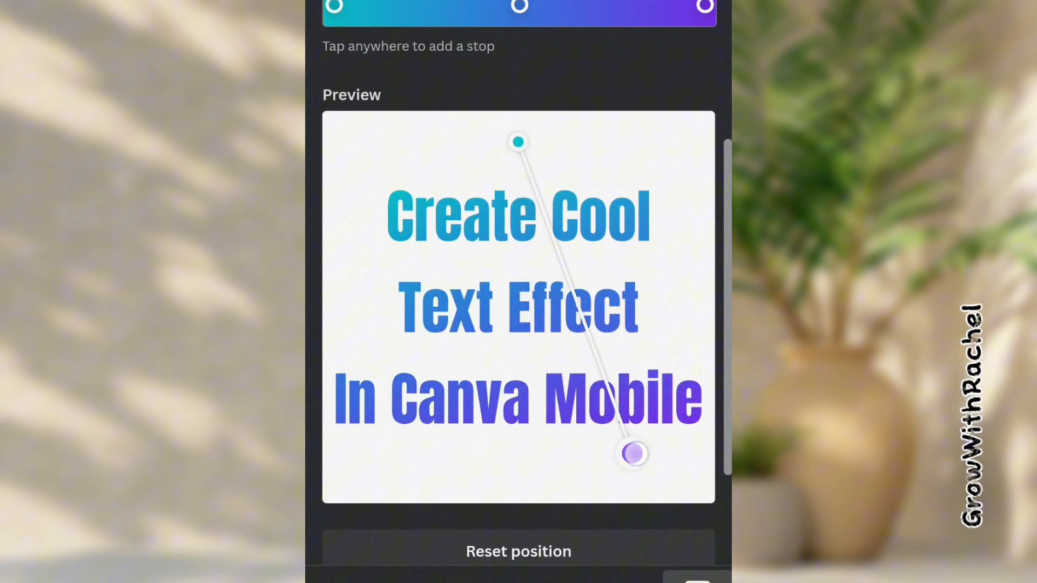
{"action": "left_click_drag", "start_coordinate": [517, 142], "coordinate": [438, 215]}
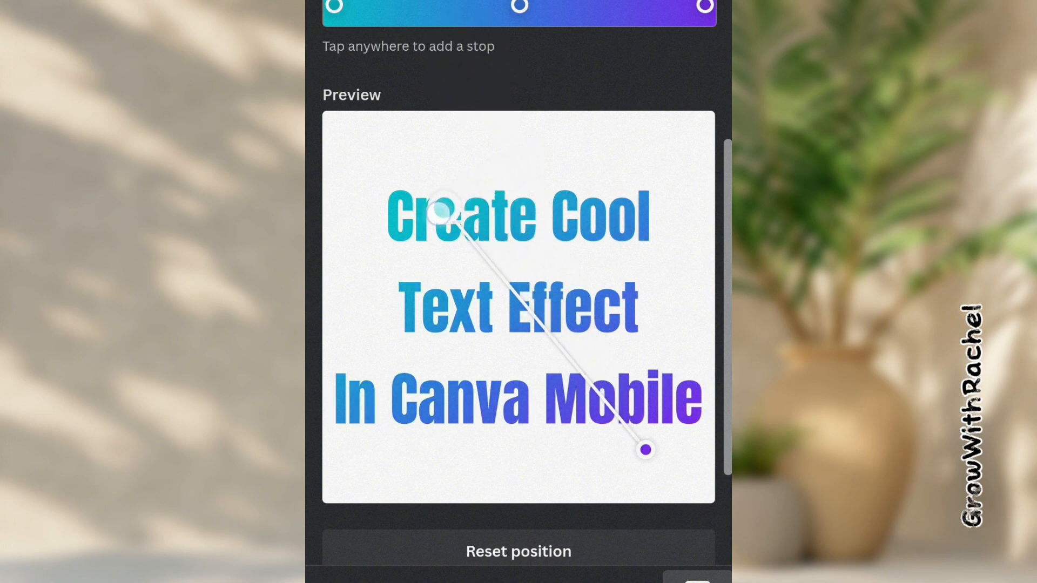
{"action": "left_click_drag", "start_coordinate": [438, 215], "coordinate": [394, 195]}
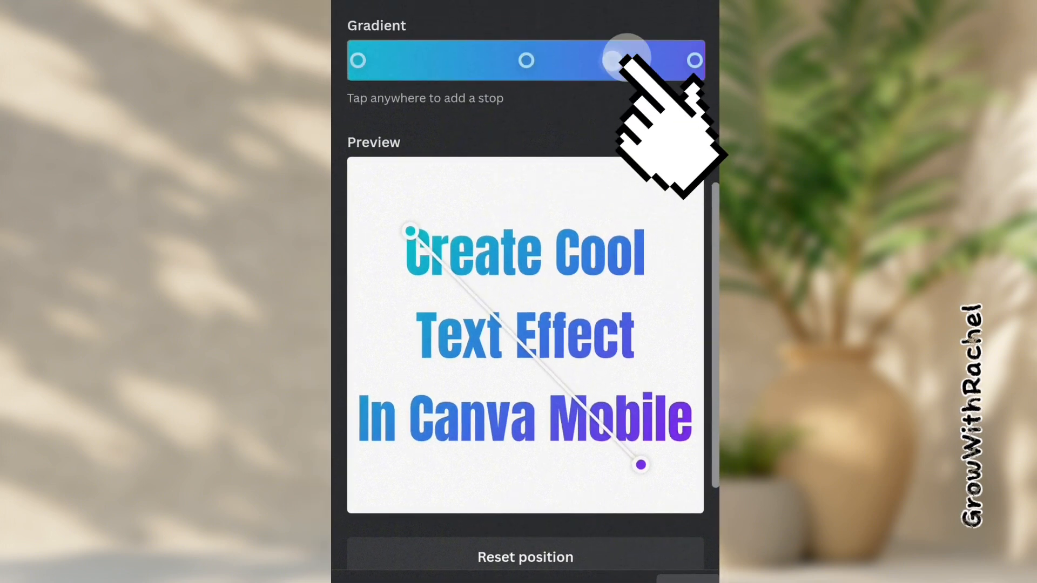
- Add a pinkish-red stop and another stop near the purple end of the gradient
{"action": "left_click", "coordinate": [619, 59]}
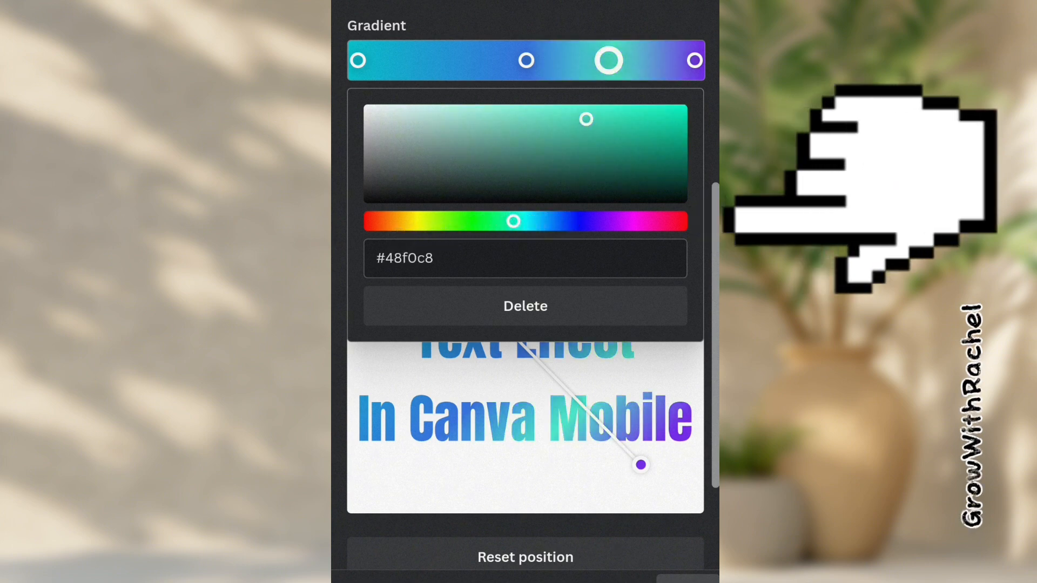
{"action": "left_click_drag", "start_coordinate": [513, 220], "coordinate": [668, 220]}
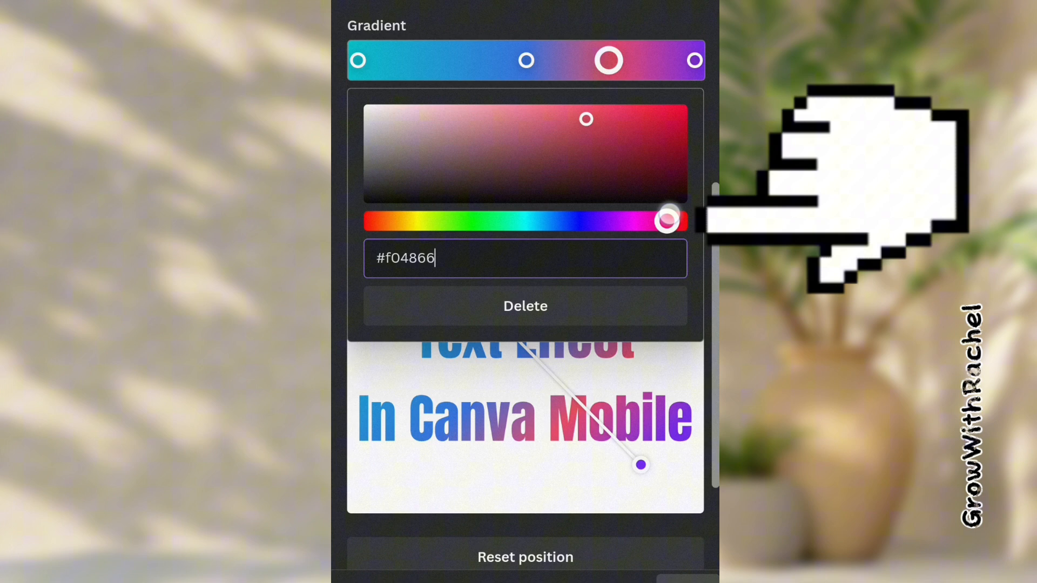
{"action": "left_click_drag", "start_coordinate": [664, 220], "coordinate": [676, 220]}
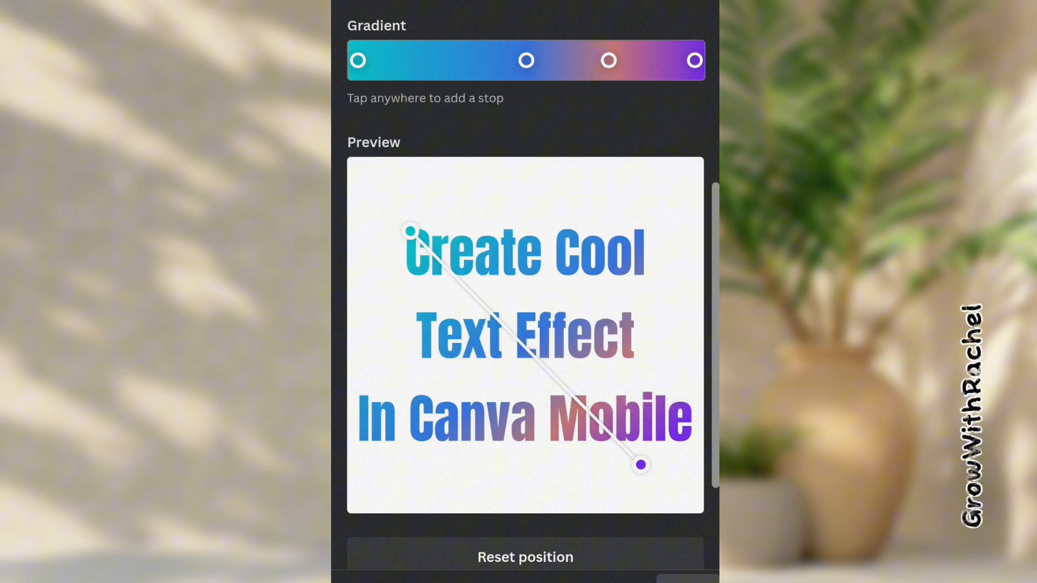
{"action": "left_click", "coordinate": [667, 59]}
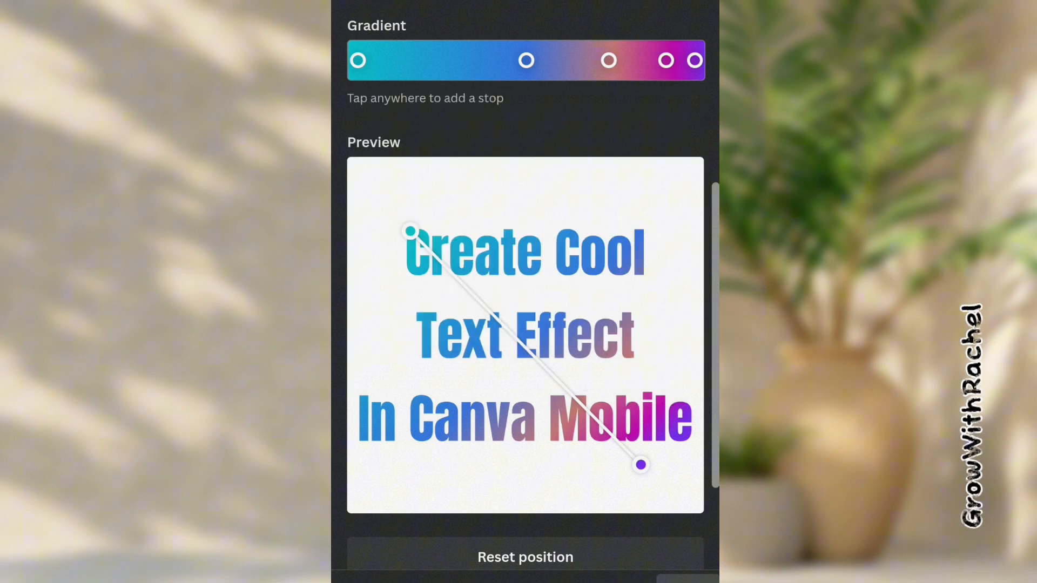
- Add stops near the teal start and recolour them yellow-green and blue
{"action": "left_click", "coordinate": [455, 67]}
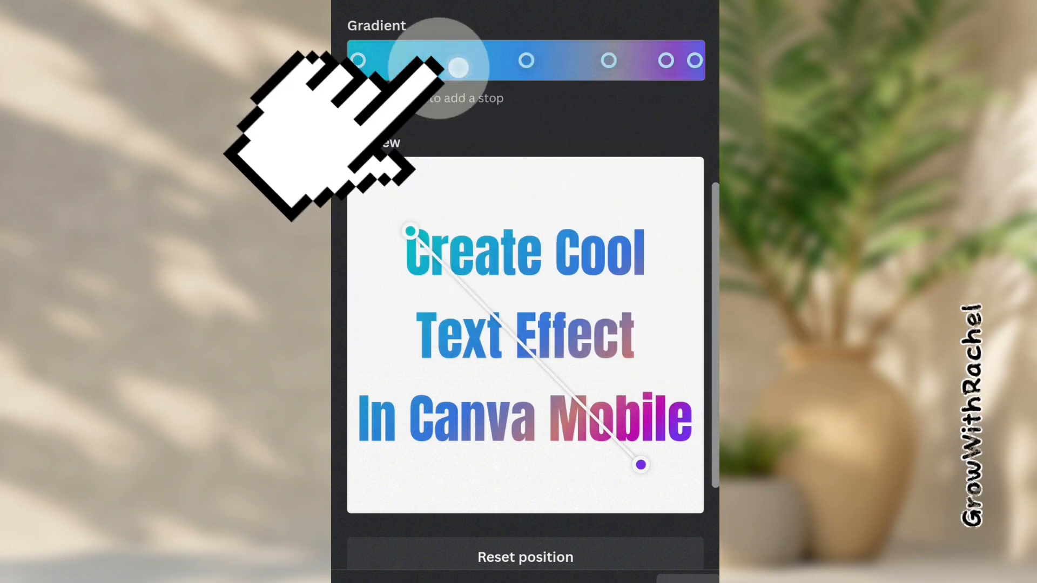
{"action": "left_click", "coordinate": [454, 64]}
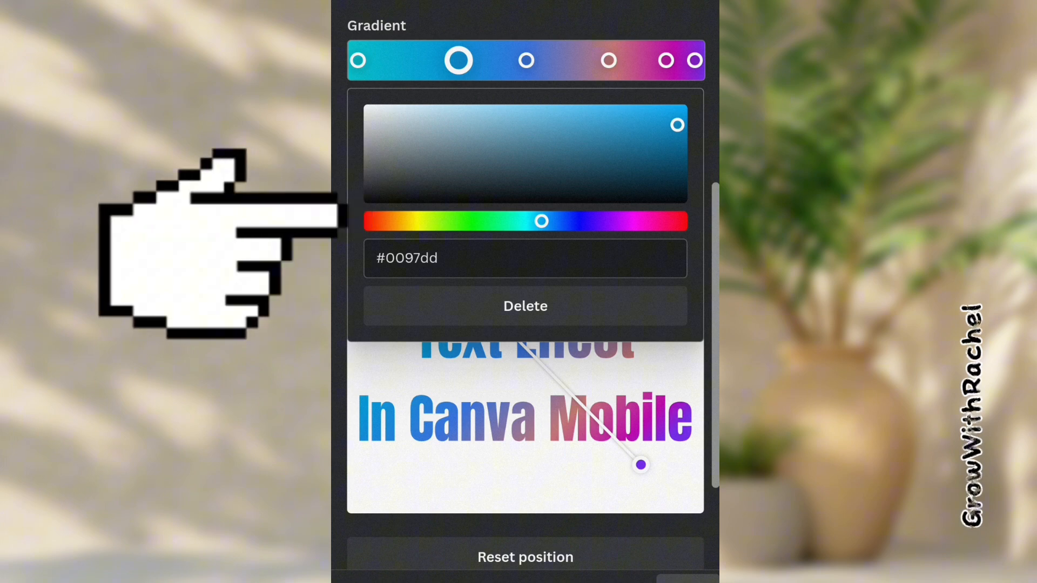
{"action": "left_click_drag", "start_coordinate": [540, 220], "coordinate": [428, 220]}
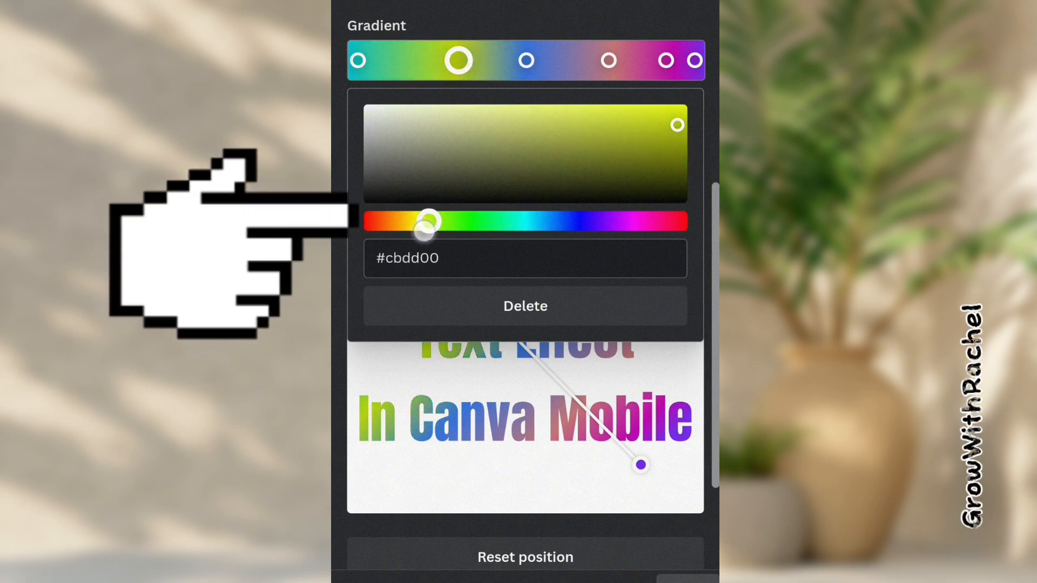
{"action": "left_click_drag", "start_coordinate": [430, 220], "coordinate": [426, 221]}
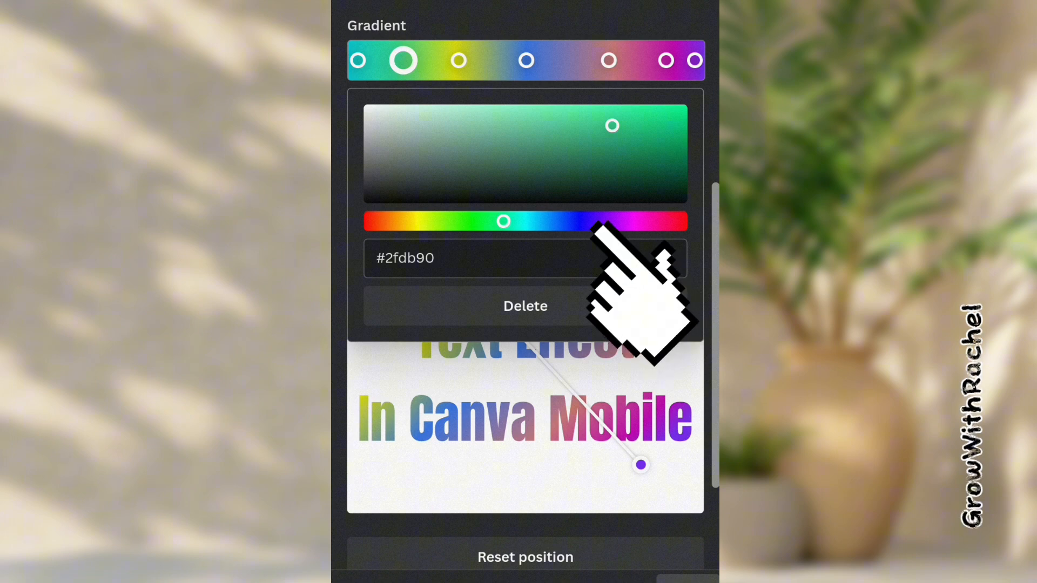
{"action": "left_click_drag", "start_coordinate": [502, 221], "coordinate": [555, 221]}
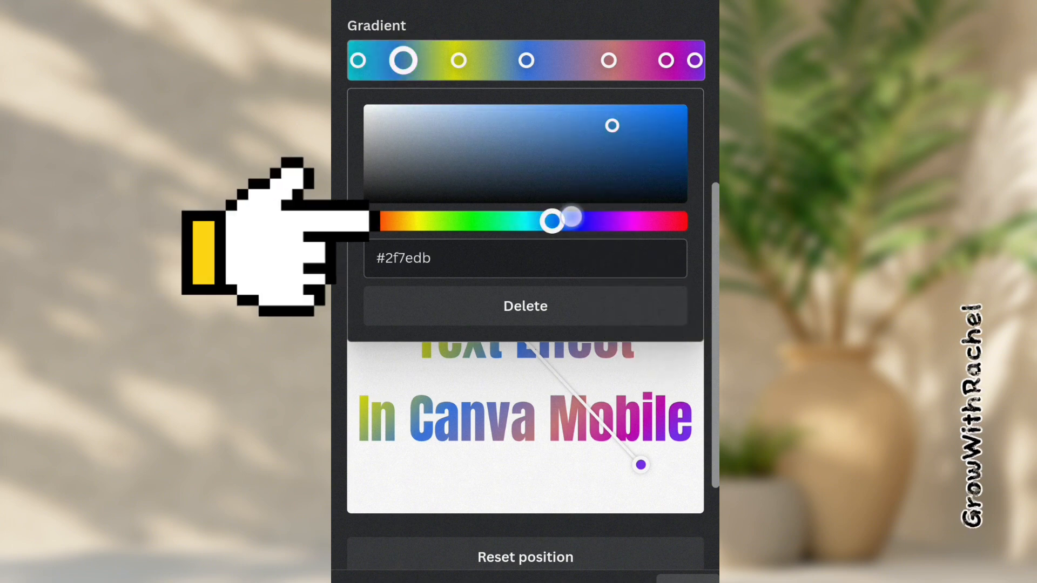
{"action": "left_click_drag", "start_coordinate": [552, 220], "coordinate": [585, 220]}
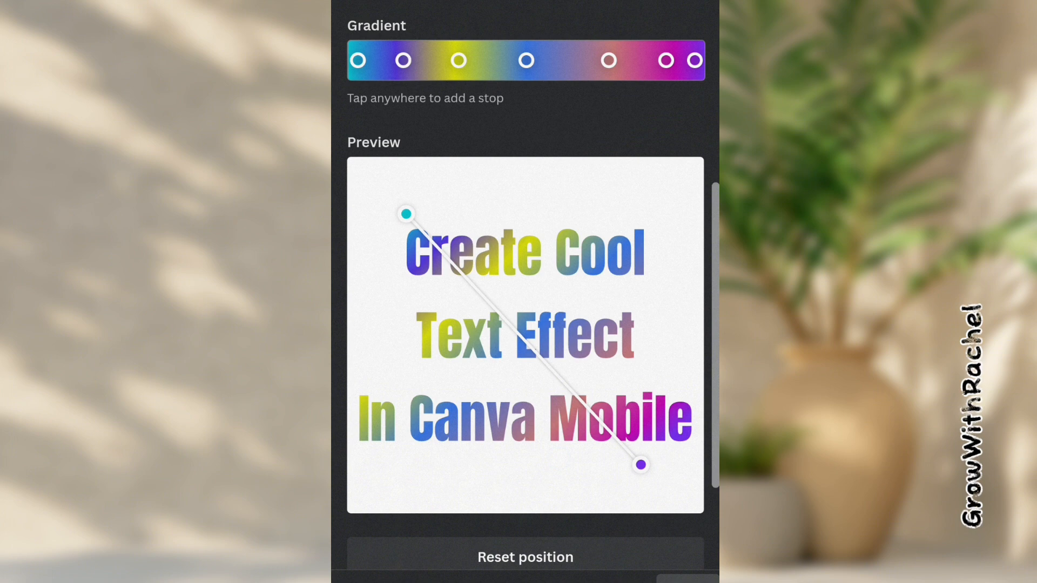
- Add a near-black stop mid-gradient to give the text a dark center band
{"action": "left_click", "coordinate": [574, 61]}
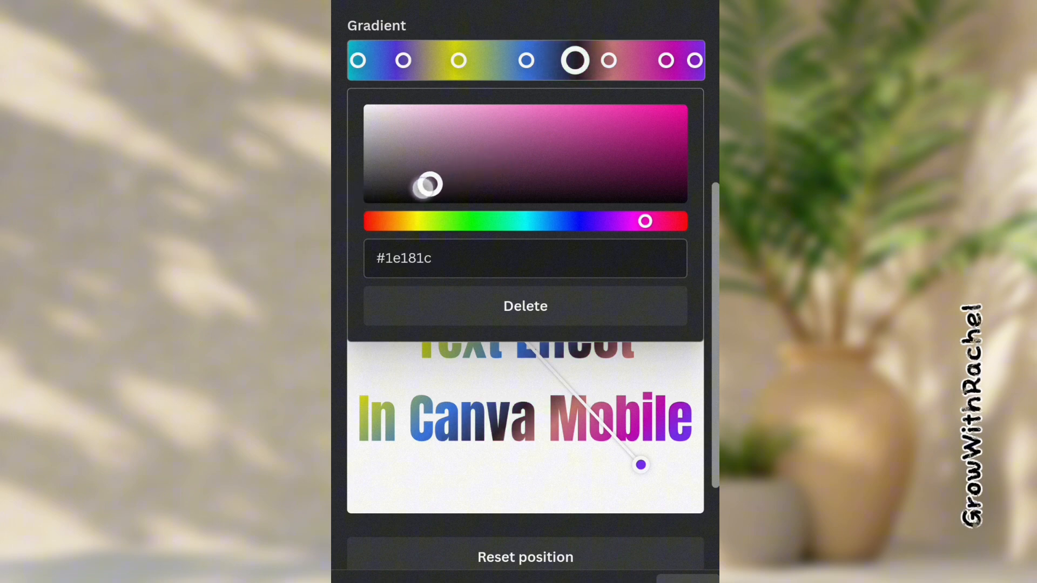
{"action": "left_click_drag", "start_coordinate": [429, 184], "coordinate": [417, 191]}
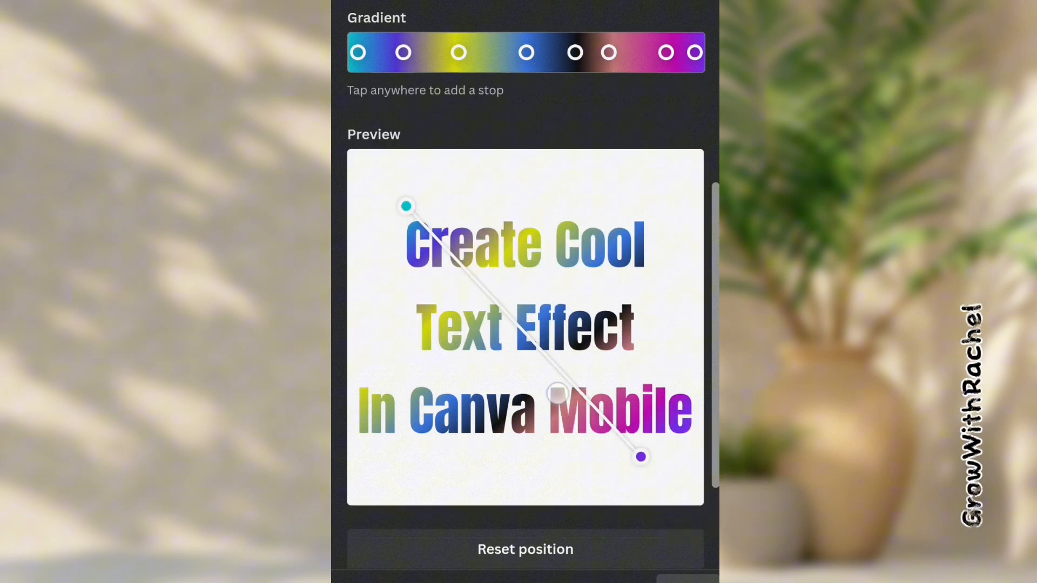
{"action": "scroll", "scroll_direction": "down", "scroll_amount": 3}
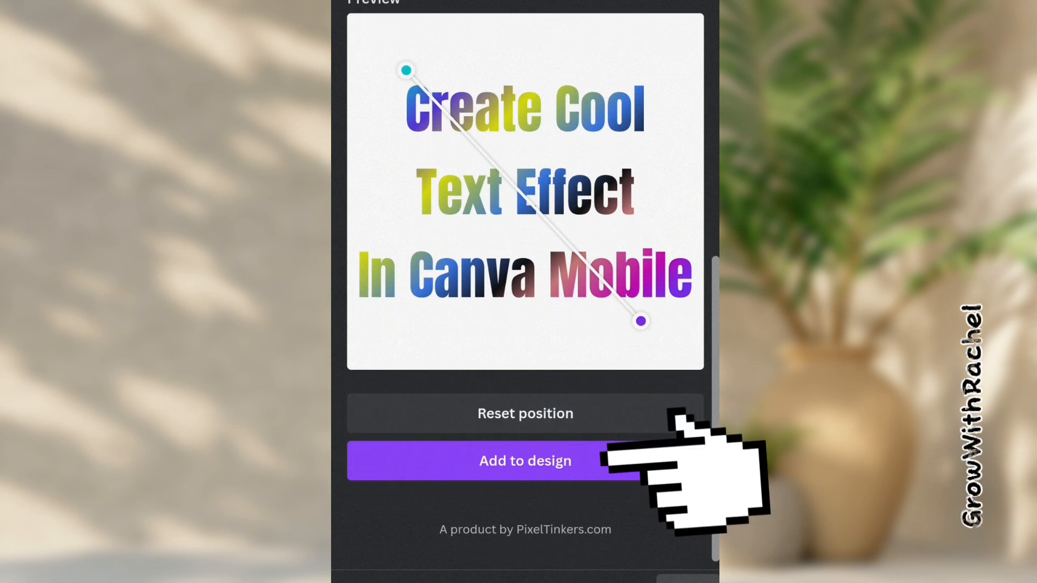
- Add the gradient text to the design and centre it on the page
{"action": "left_click", "coordinate": [525, 460]}
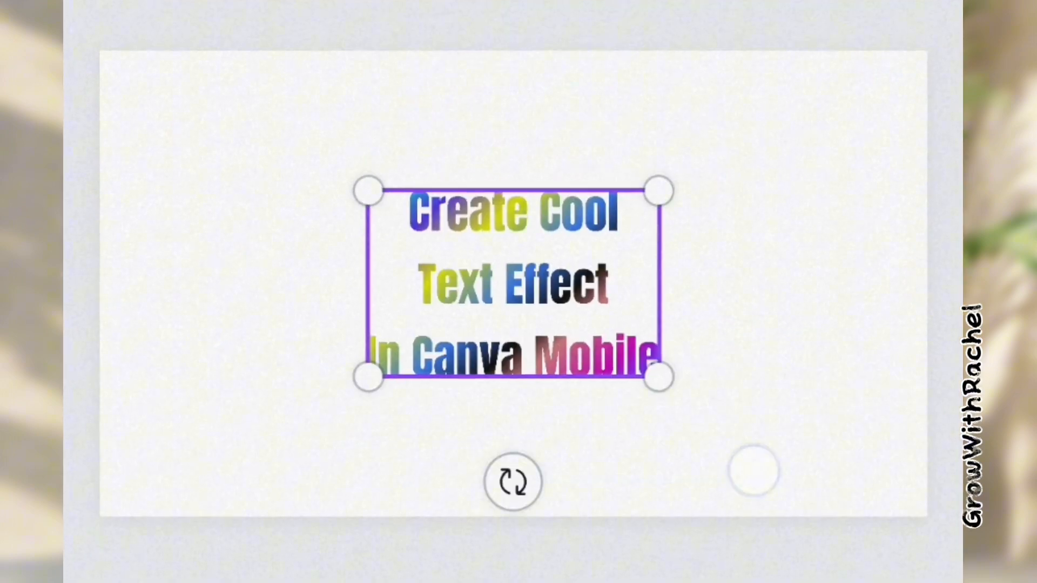
{"action": "left_click_drag", "start_coordinate": [657, 375], "coordinate": [818, 480]}
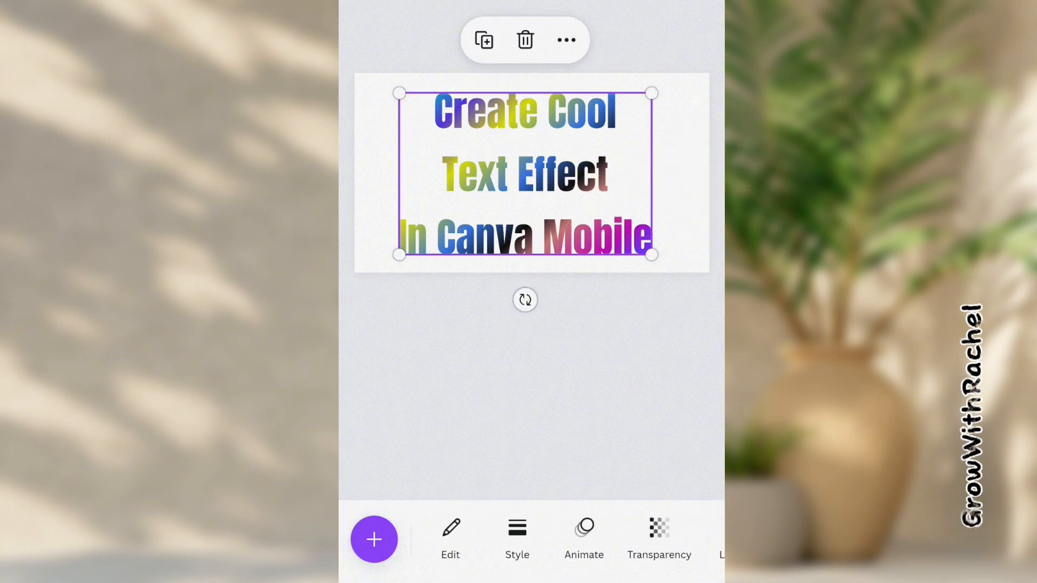
- Reopen the element in TypeGradient and set a new stop near the purple end to vivid pink
{"action": "left_click", "coordinate": [373, 539]}
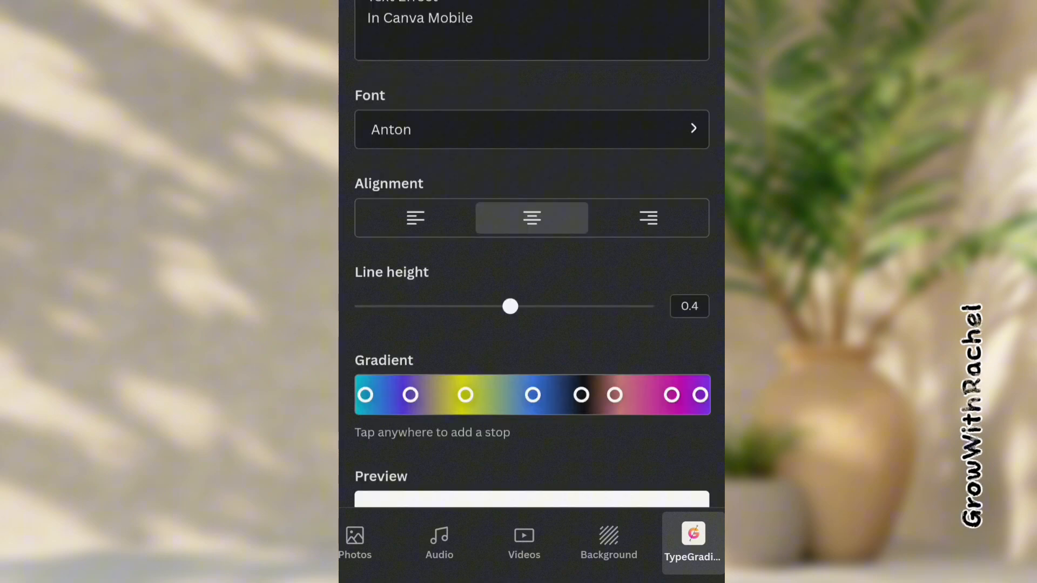
{"action": "scroll", "scroll_direction": "down", "scroll_amount": 3}
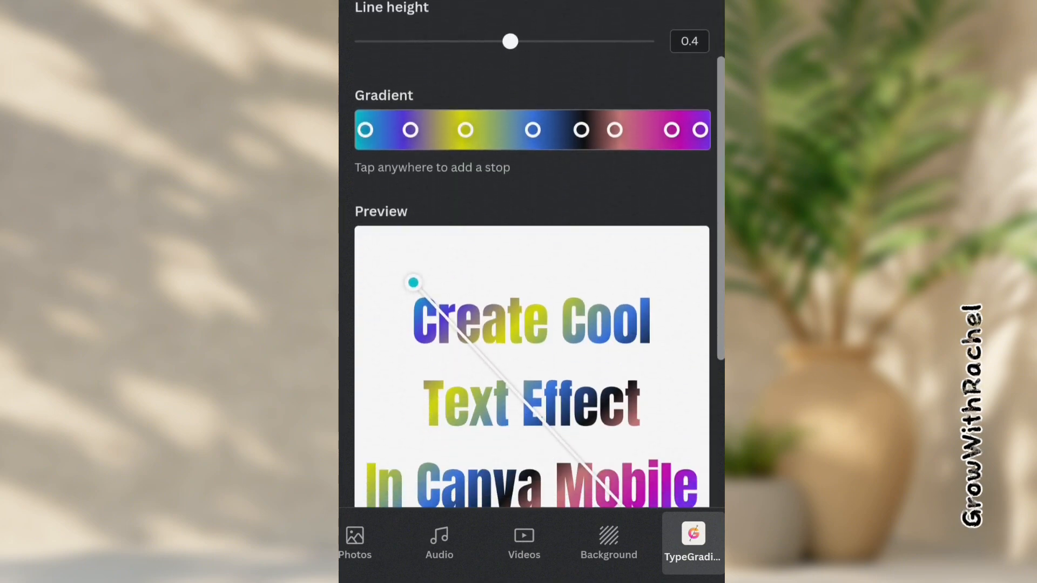
{"action": "scroll", "scroll_direction": "down", "scroll_amount": 3}
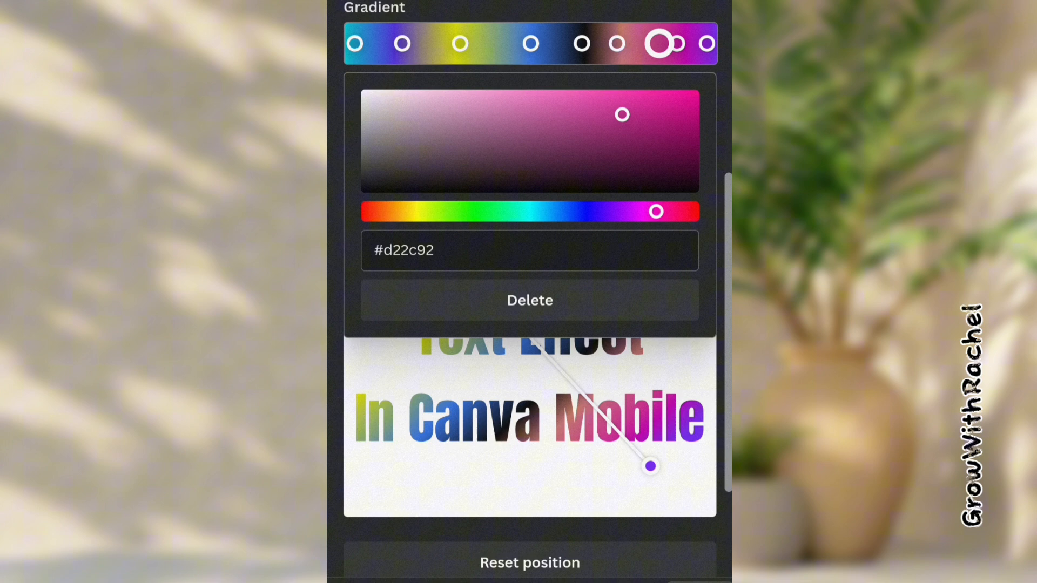
{"action": "left_click_drag", "start_coordinate": [620, 113], "coordinate": [596, 168]}
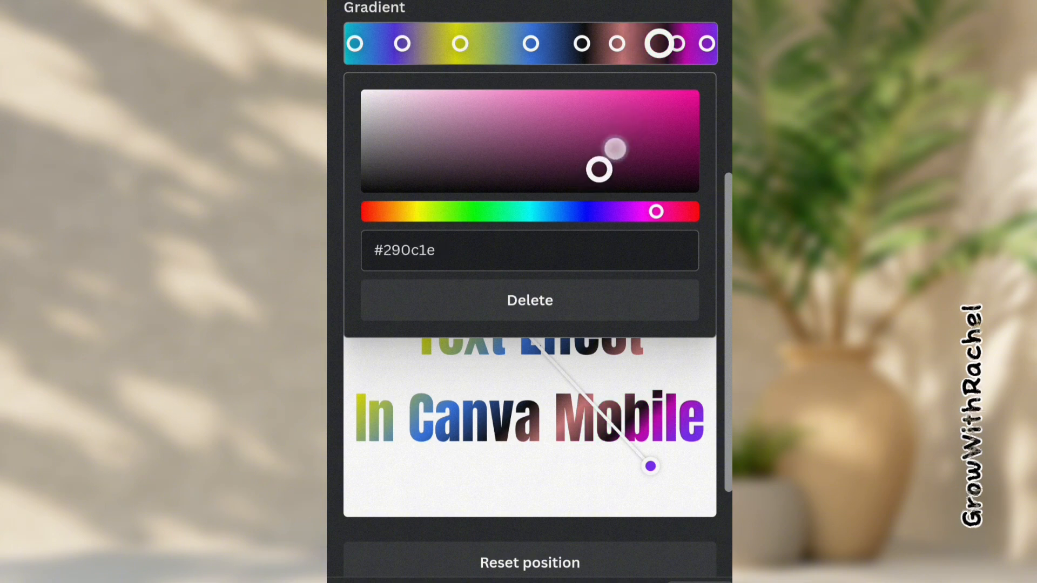
{"action": "left_click_drag", "start_coordinate": [598, 166], "coordinate": [676, 100]}
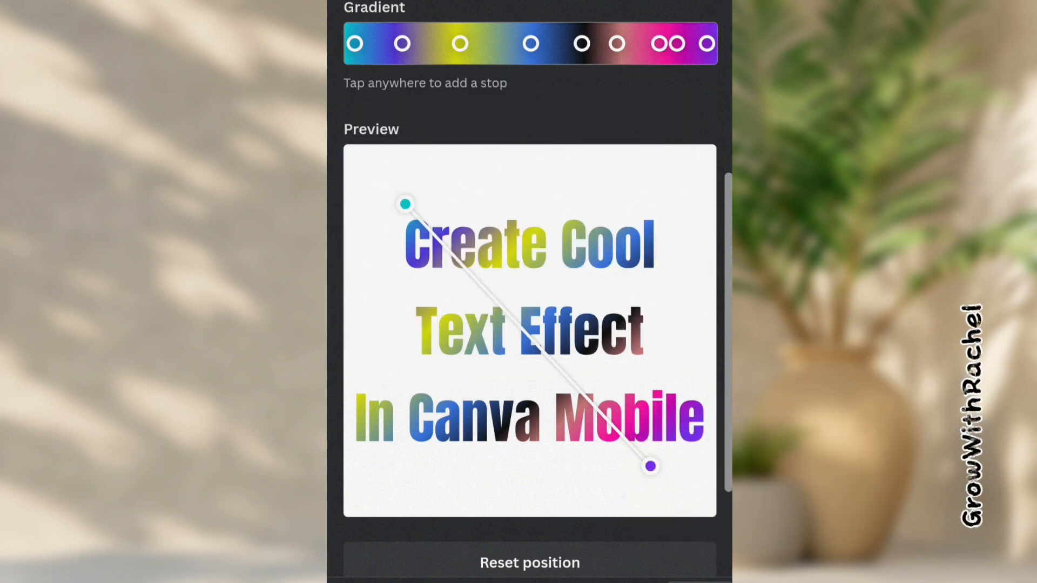
{"action": "scroll", "scroll_direction": "down", "scroll_amount": 3}
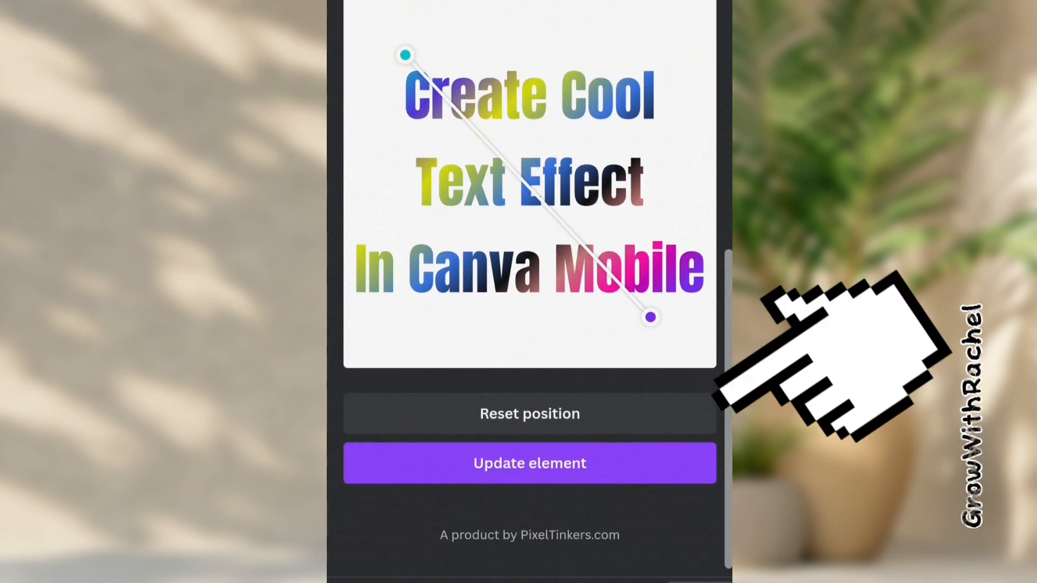
- Re-angle the gradient diagonally across the text and update the element on the page
{"action": "left_click_drag", "start_coordinate": [649, 318], "coordinate": [529, 291]}
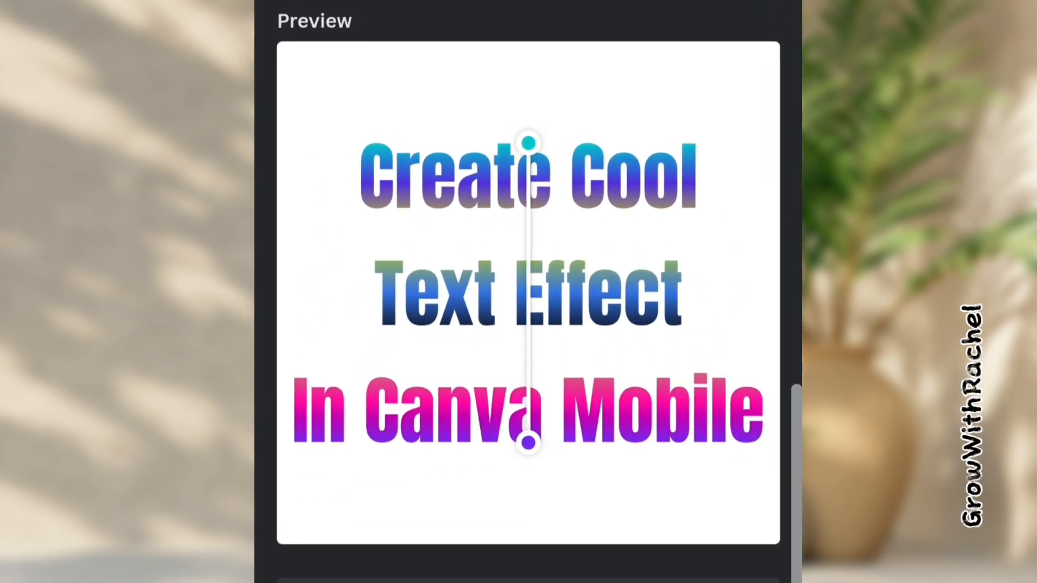
{"action": "left_click_drag", "start_coordinate": [529, 443], "coordinate": [661, 483]}
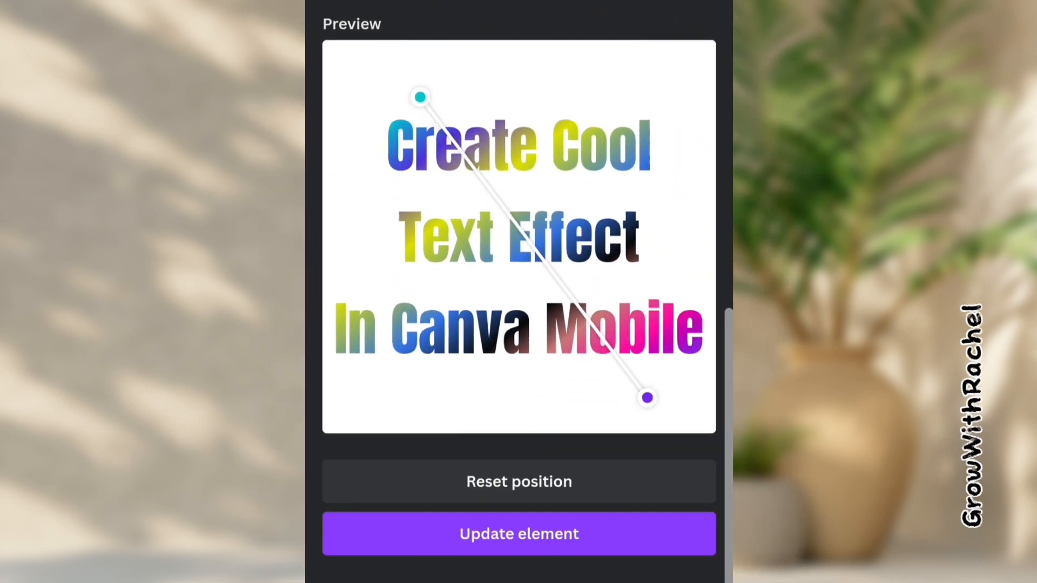
{"action": "left_click", "coordinate": [519, 534]}
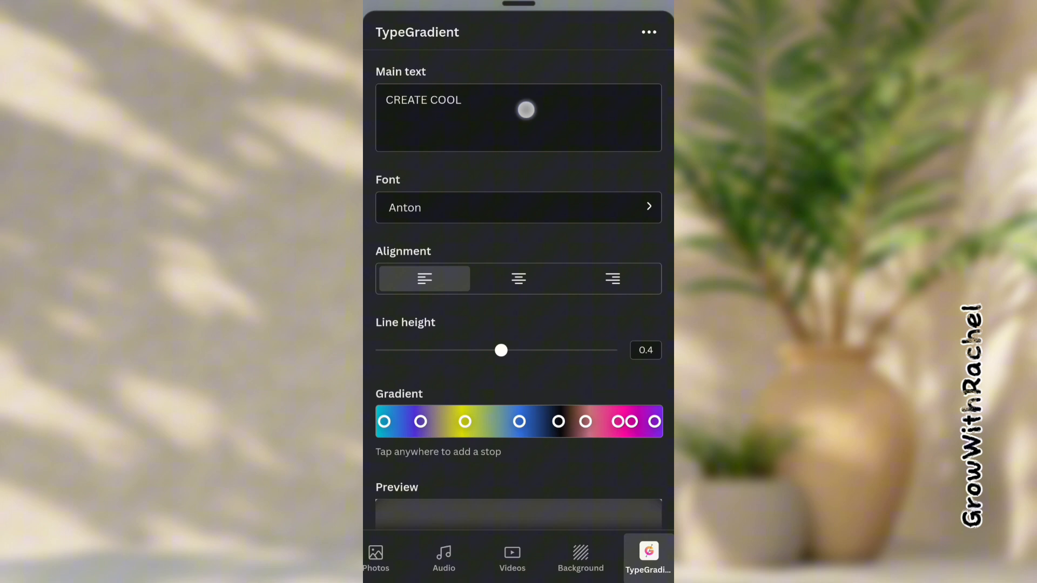
- Enter 'TEXT EFFECT' as the gradient main text and add it as a new line under CREATE COOL
{"action": "type", "text": "TEXT EFFECT"}
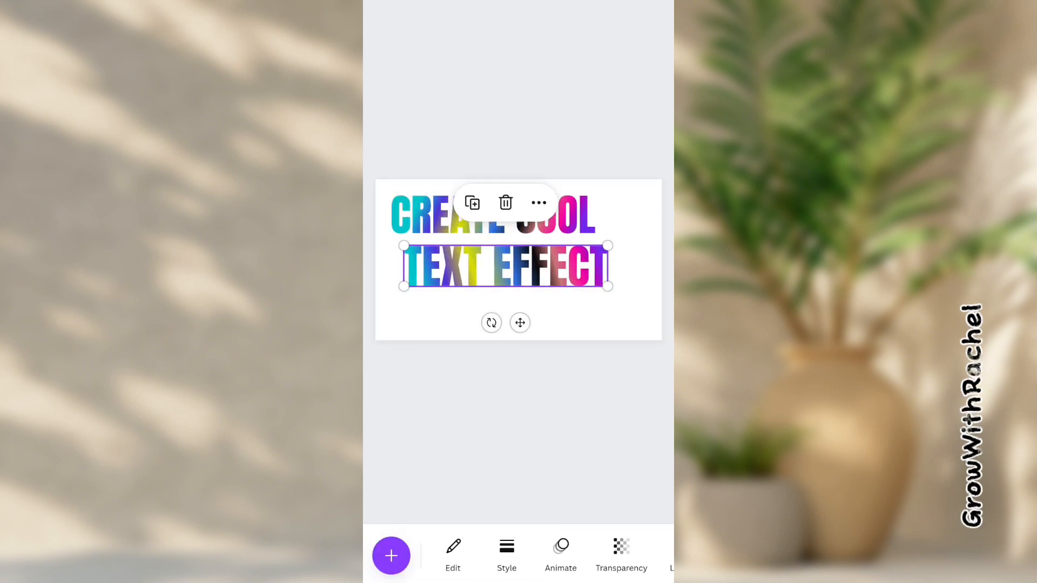
{"action": "left_click", "coordinate": [648, 556]}
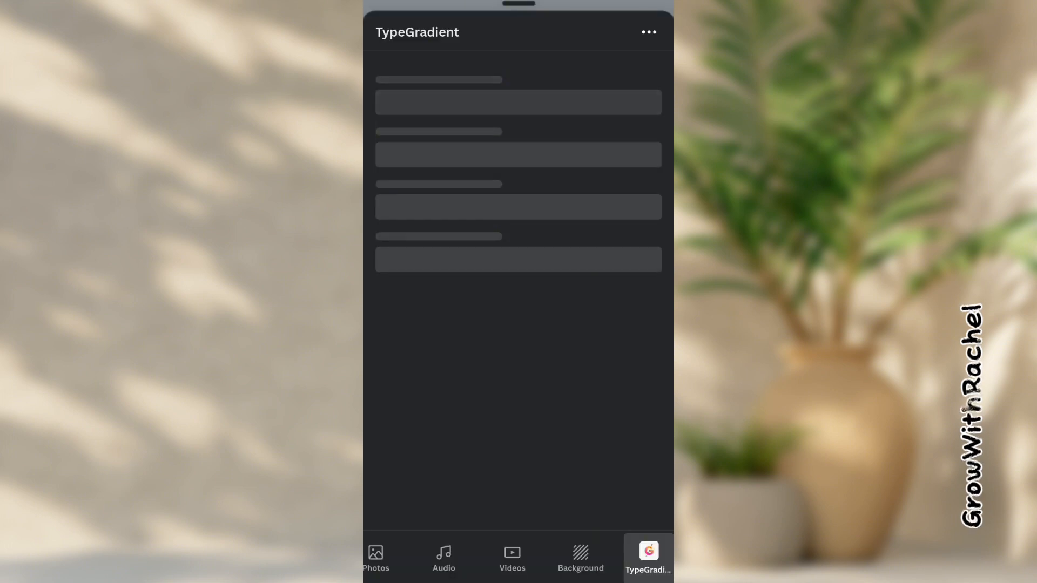
- Start a third gradient element with main text 'IN CANVA MOBILE'
{"action": "left_click", "coordinate": [518, 108]}
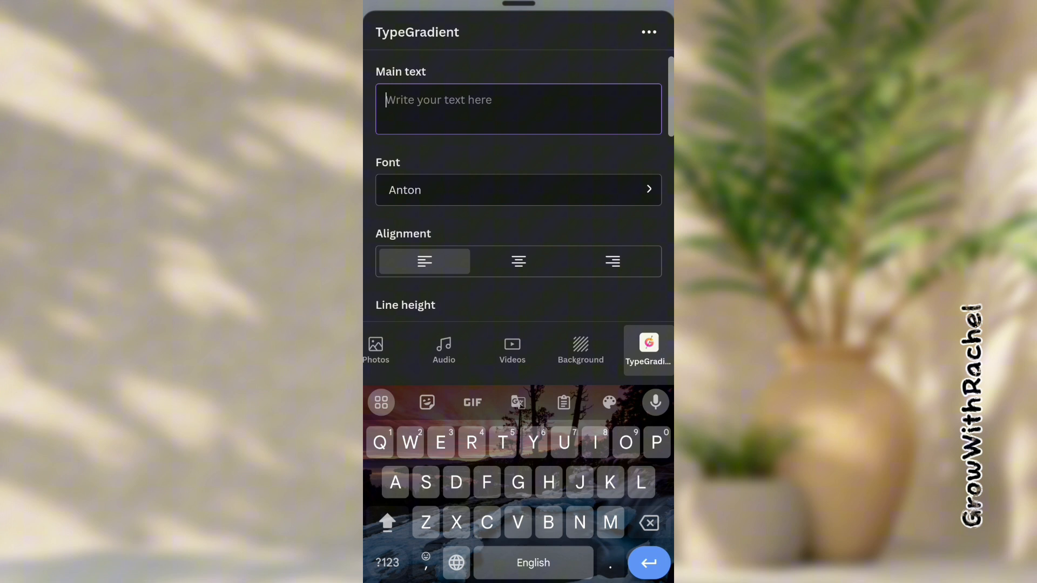
{"action": "type", "text": "IN CANVA MOBILE"}
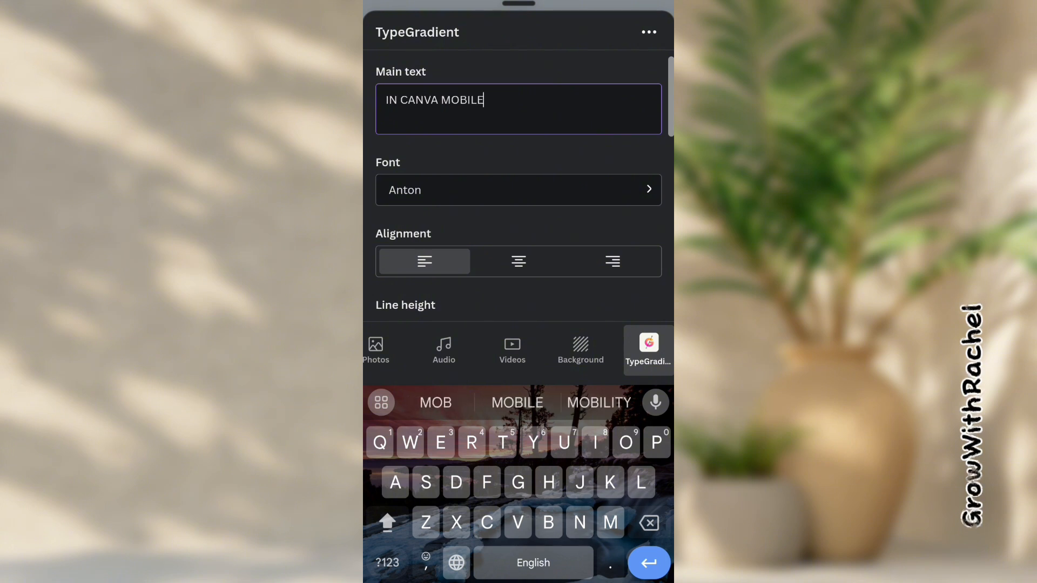